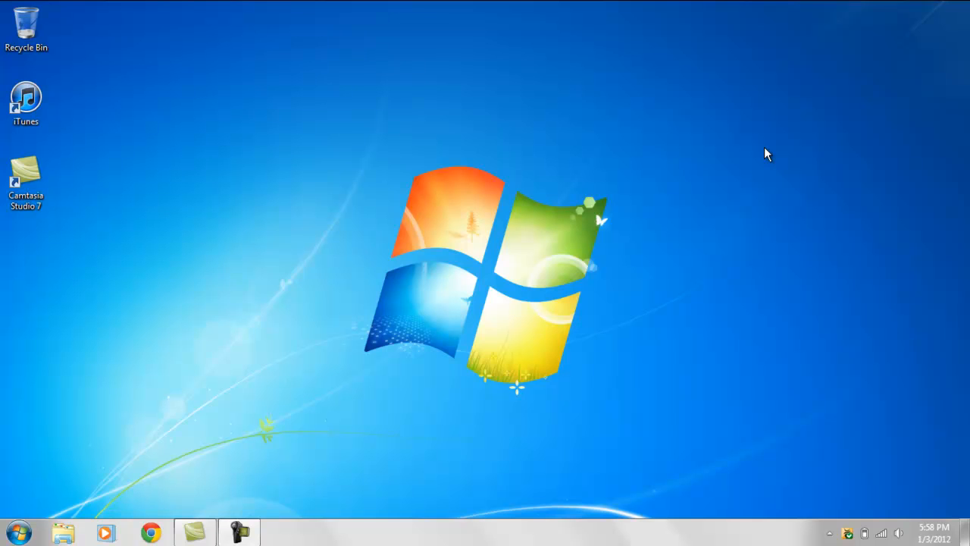
# Launch iTunes from the desktop and choose Store > Authorize This Computer
pyautogui.click(28, 98)
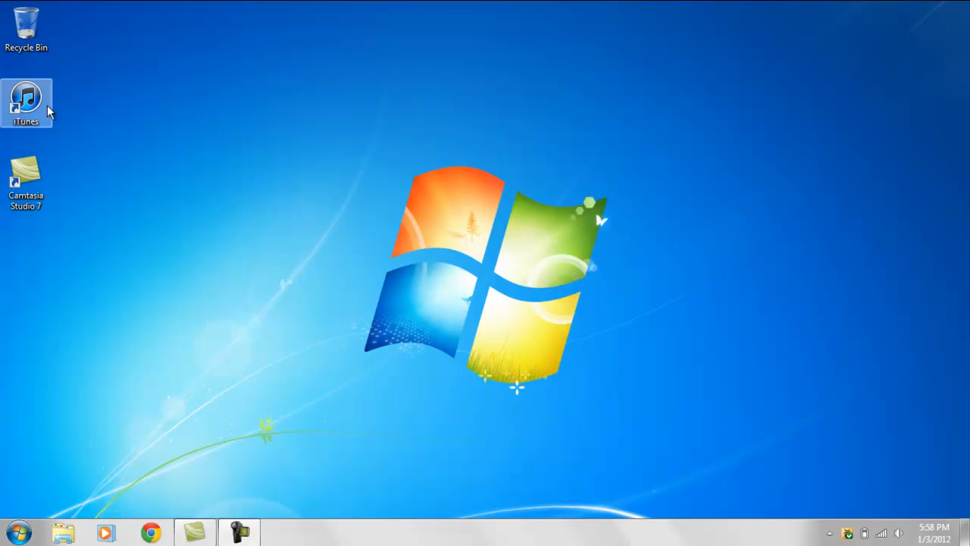
pyautogui.click(28, 99)
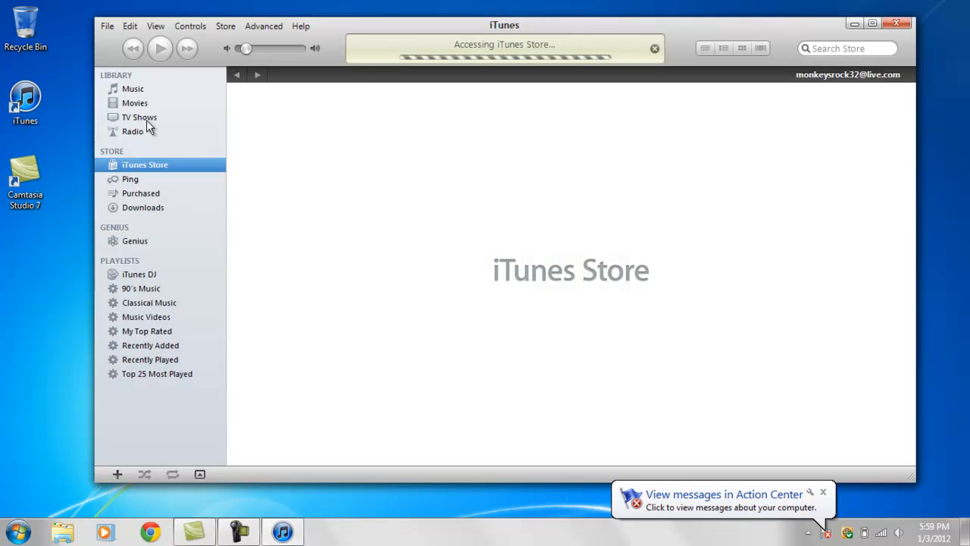
pyautogui.moveTo(727, 442)
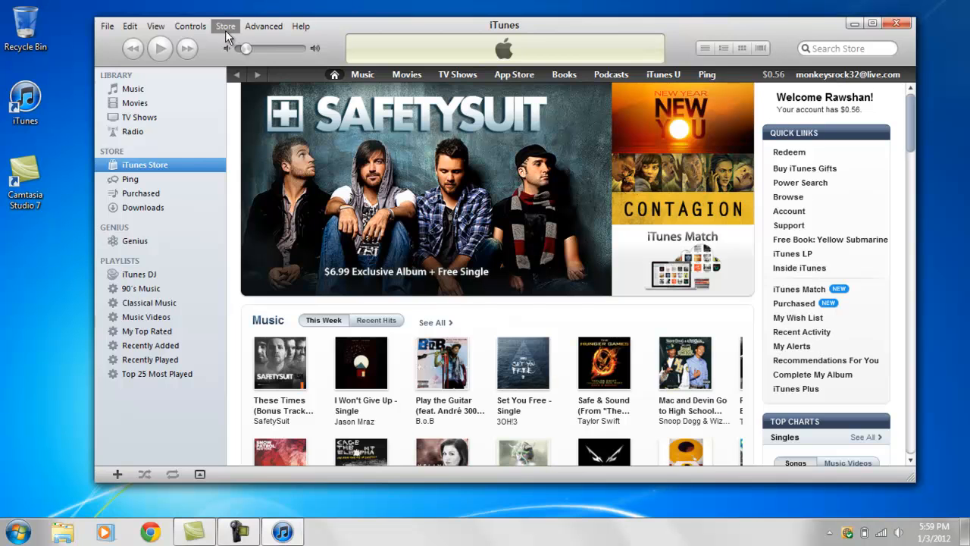
pyautogui.click(224, 26)
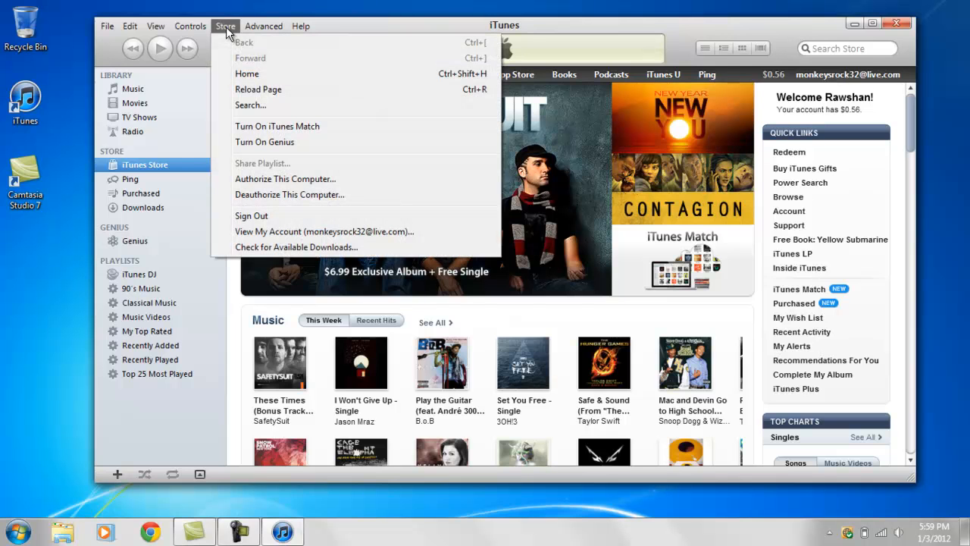
pyautogui.moveTo(320, 182)
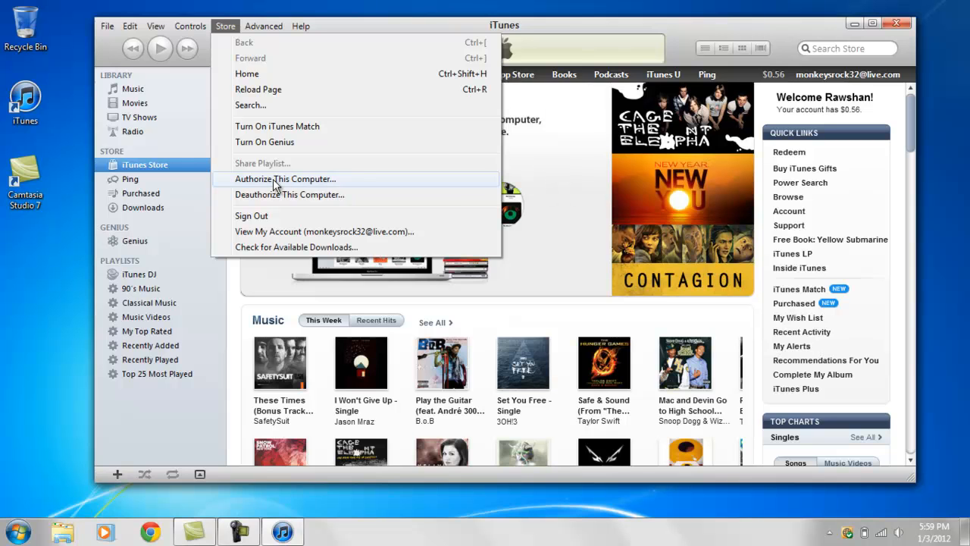
pyautogui.click(284, 179)
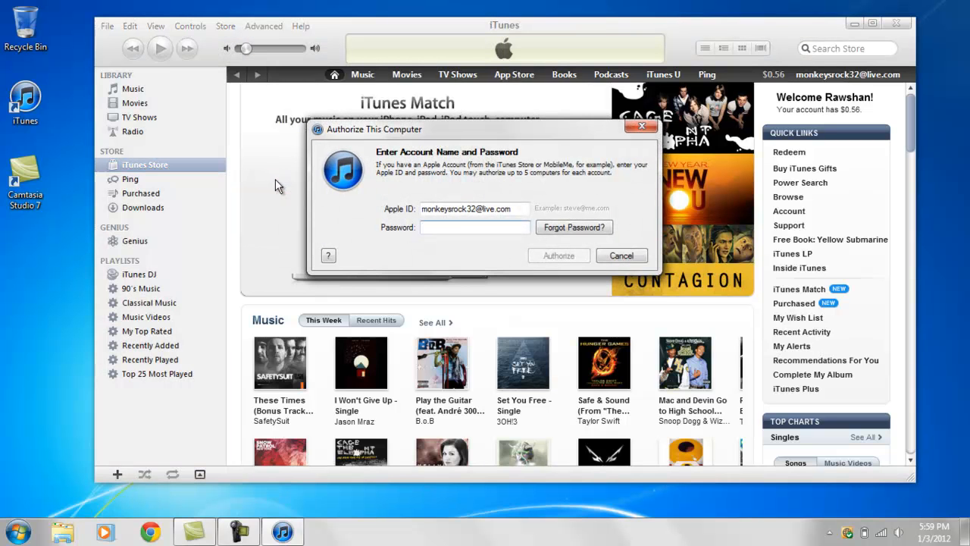
# Enter the account password, authorize, and dismiss the already-authorized (5 of 5) notice
pyautogui.click(476, 227)
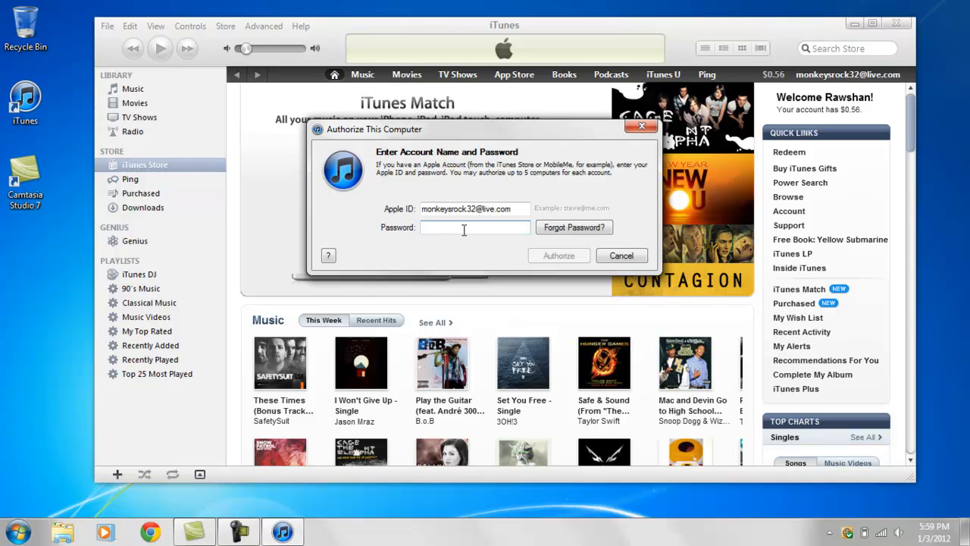
pyautogui.write('••••')
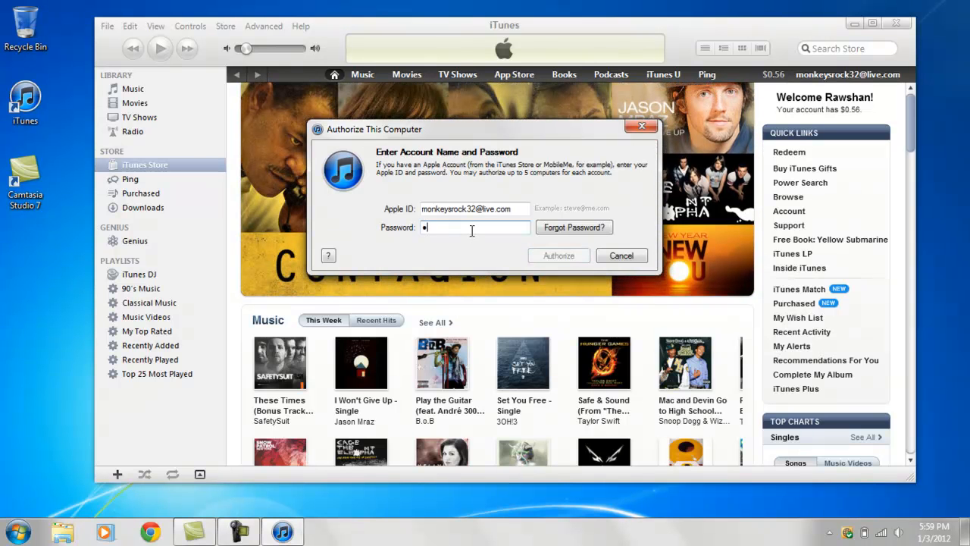
pyautogui.write('•••••')
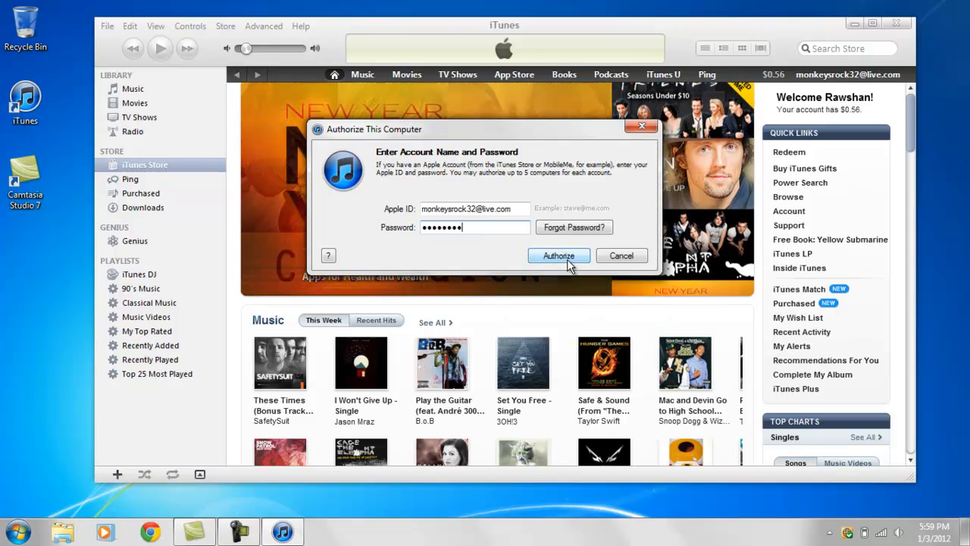
pyautogui.click(558, 255)
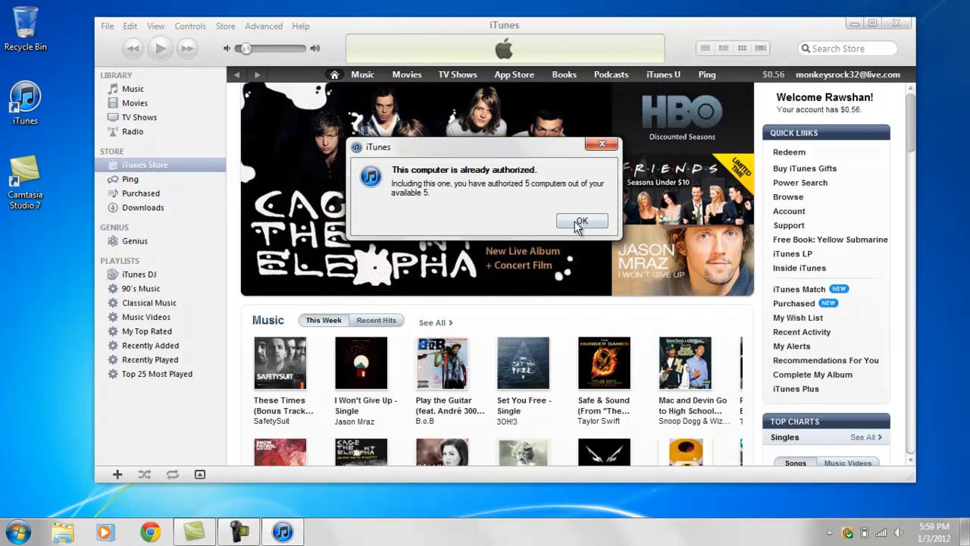
pyautogui.click(582, 221)
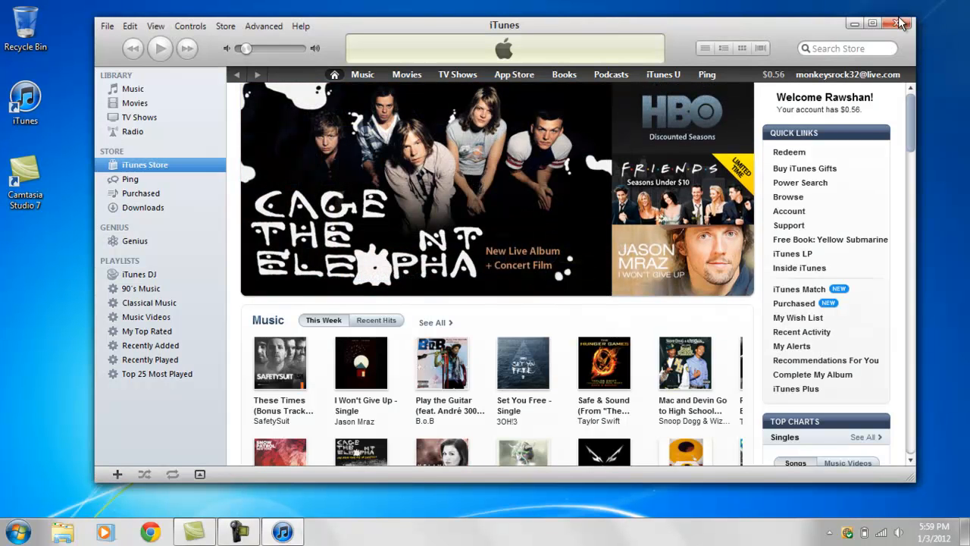
pyautogui.moveTo(897, 21)
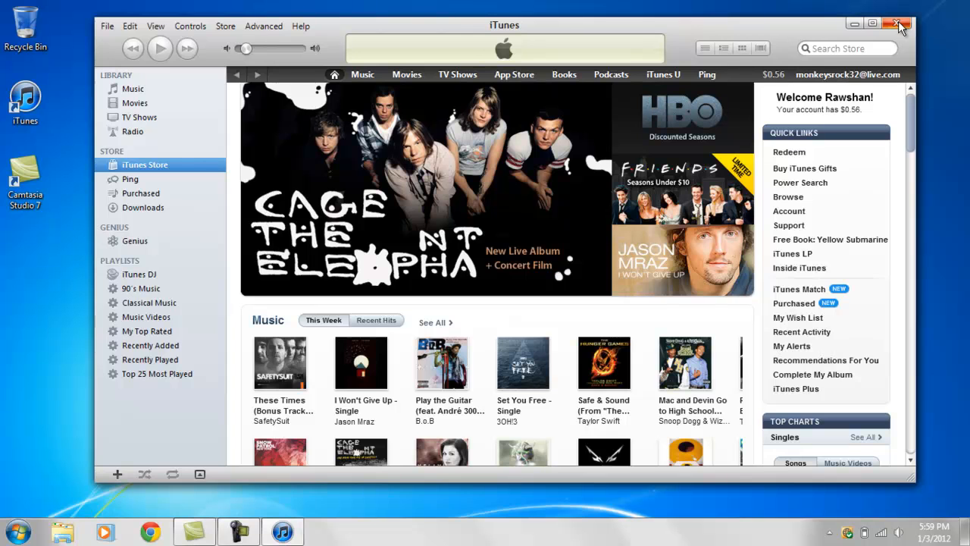